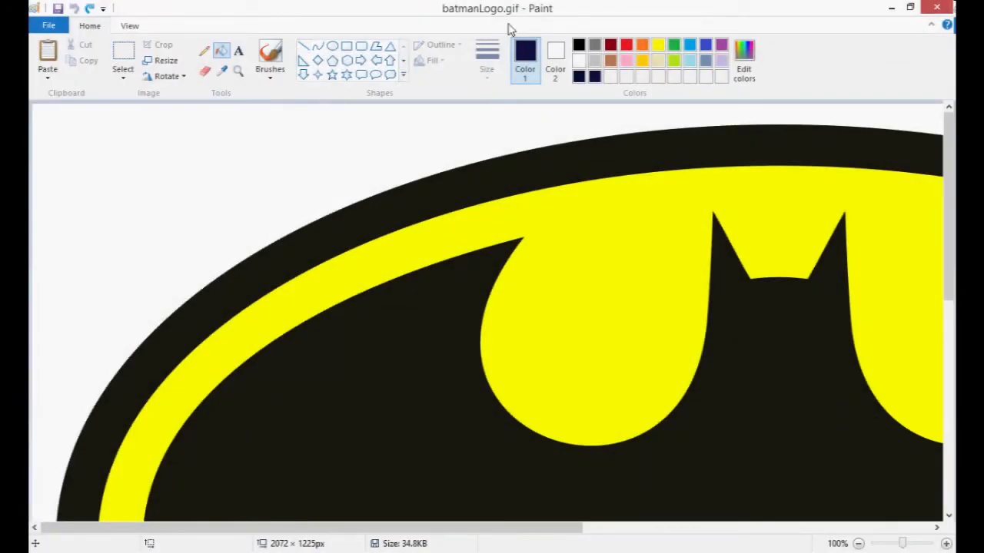
Resize the Batman logo image to 45 percent with aspect ratio kept.
click(166, 60)
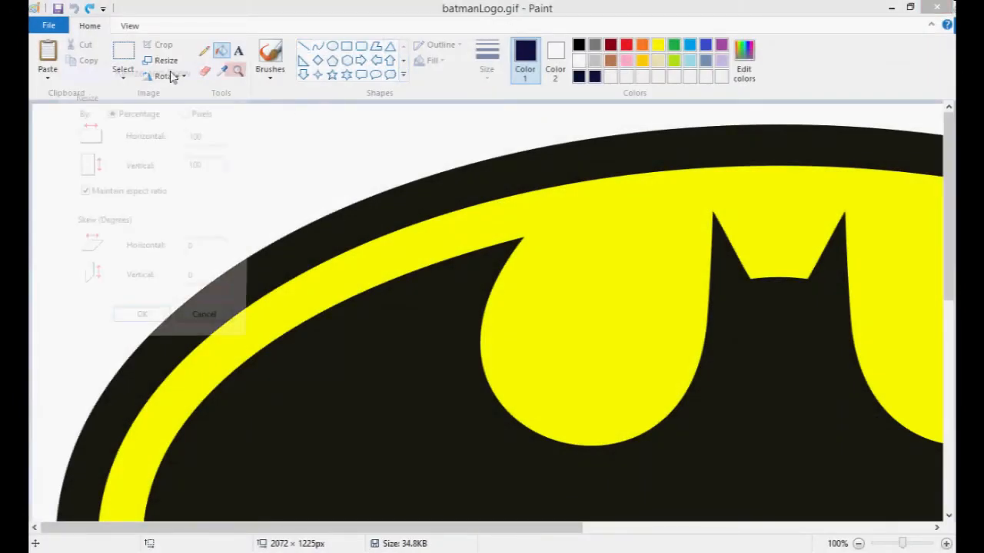
text(45)
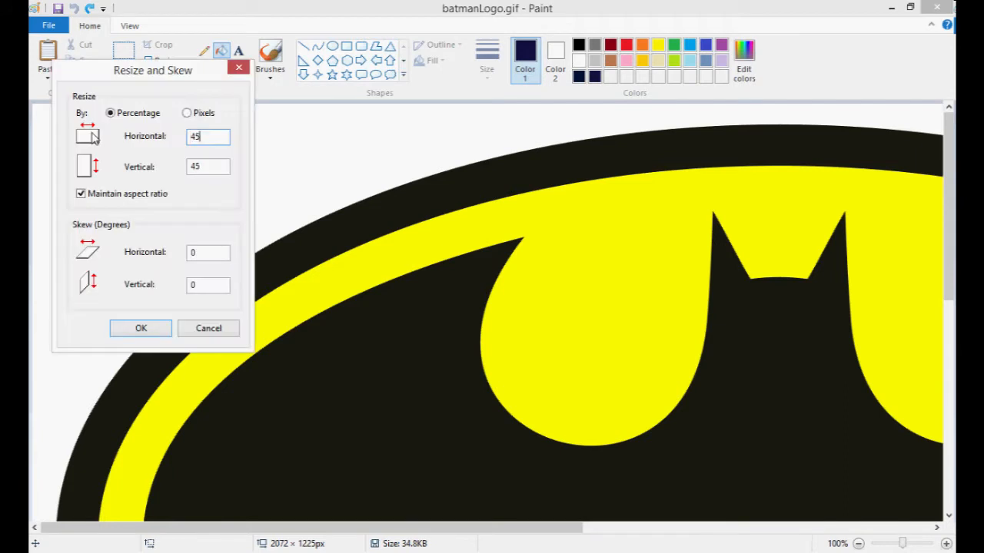
click(142, 329)
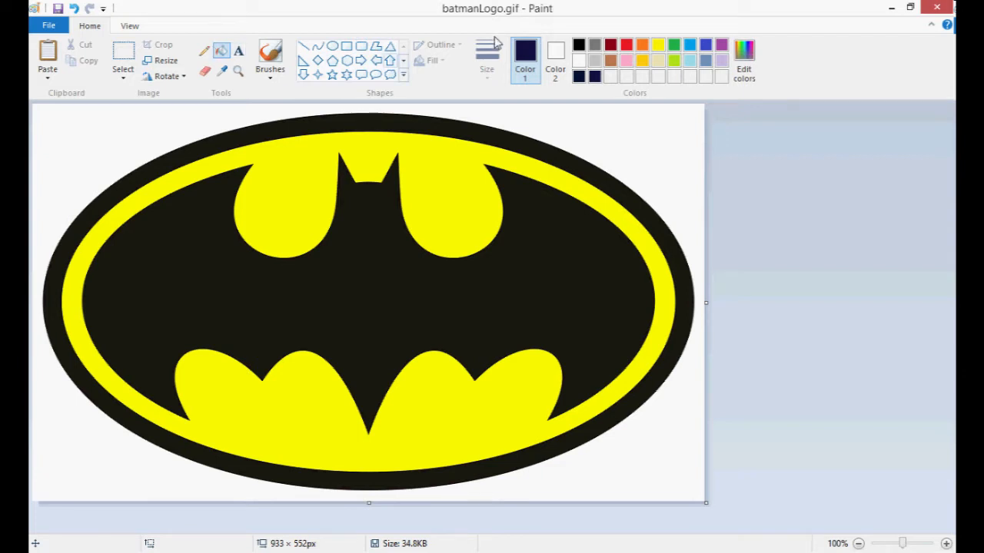
mouse_move(301, 212)
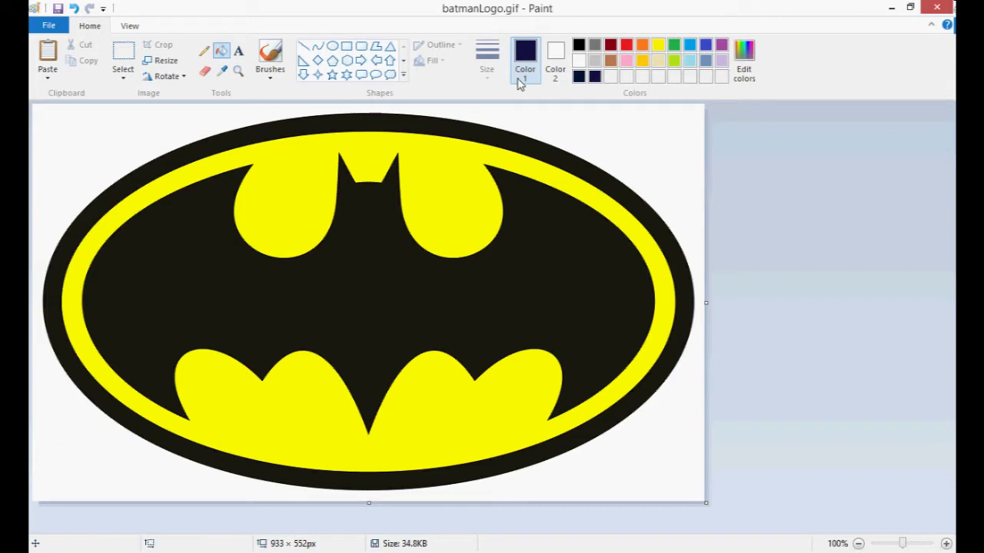
click(555, 58)
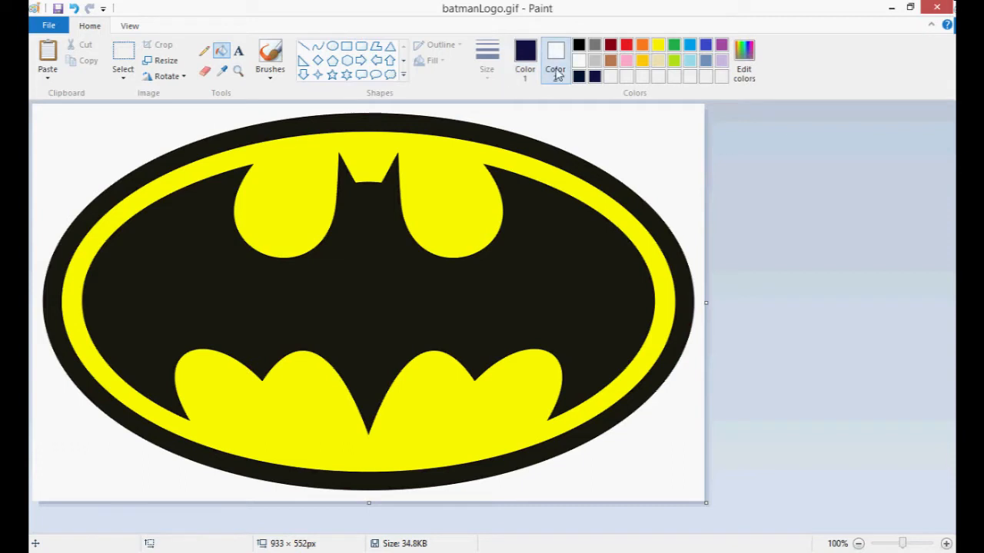
click(526, 54)
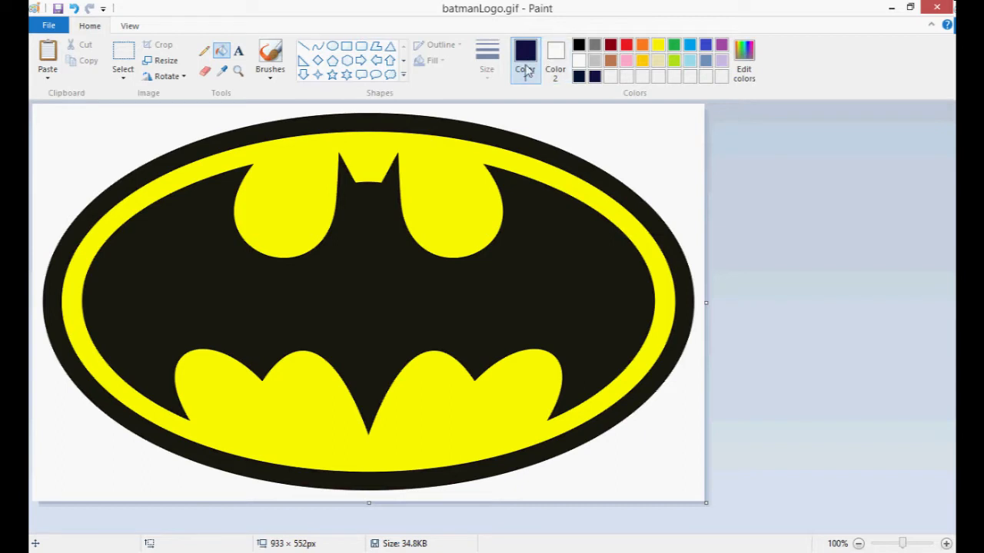
mouse_move(504, 102)
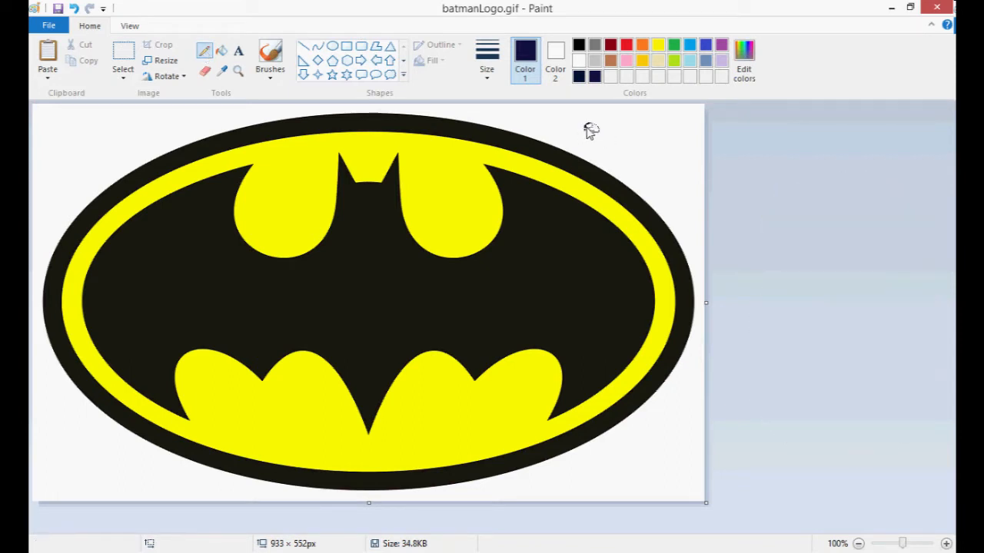
mouse_move(590, 126)
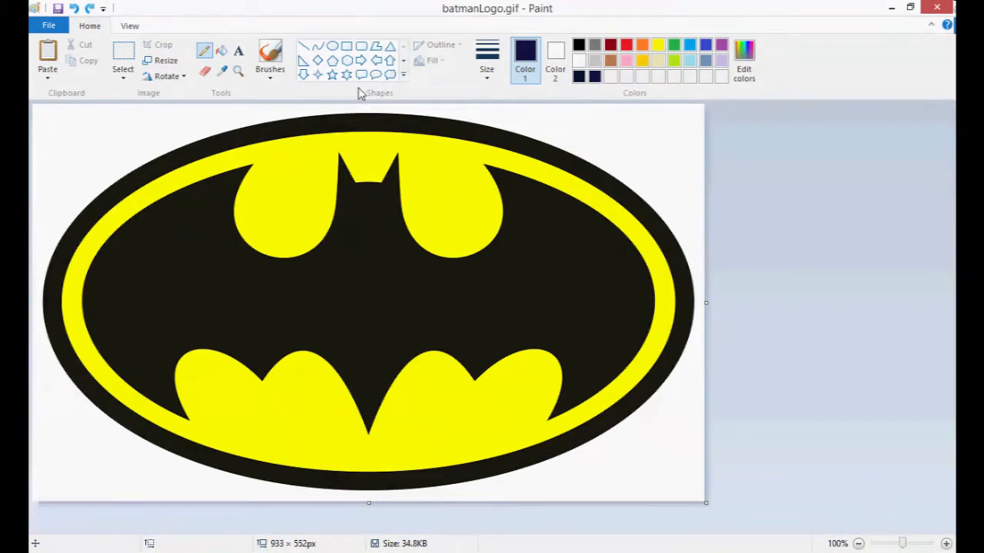
mouse_move(249, 170)
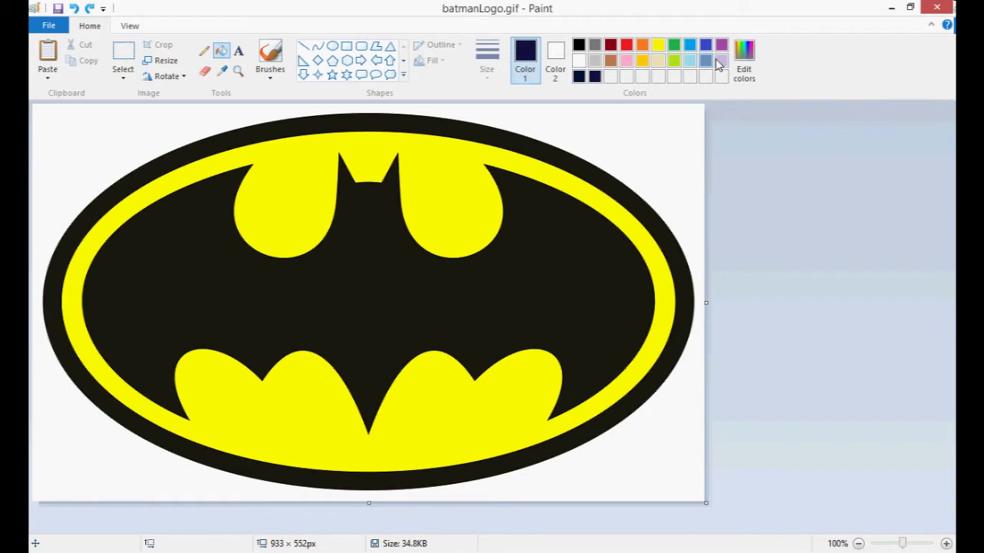
Bring up the Edit Colors dialog showing the current dark navy colour.
click(744, 58)
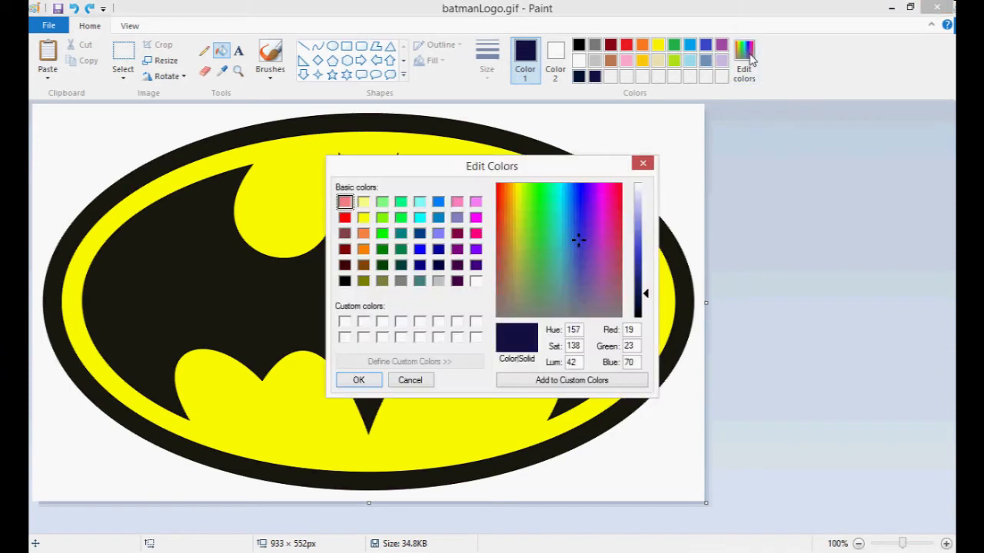
mouse_move(649, 199)
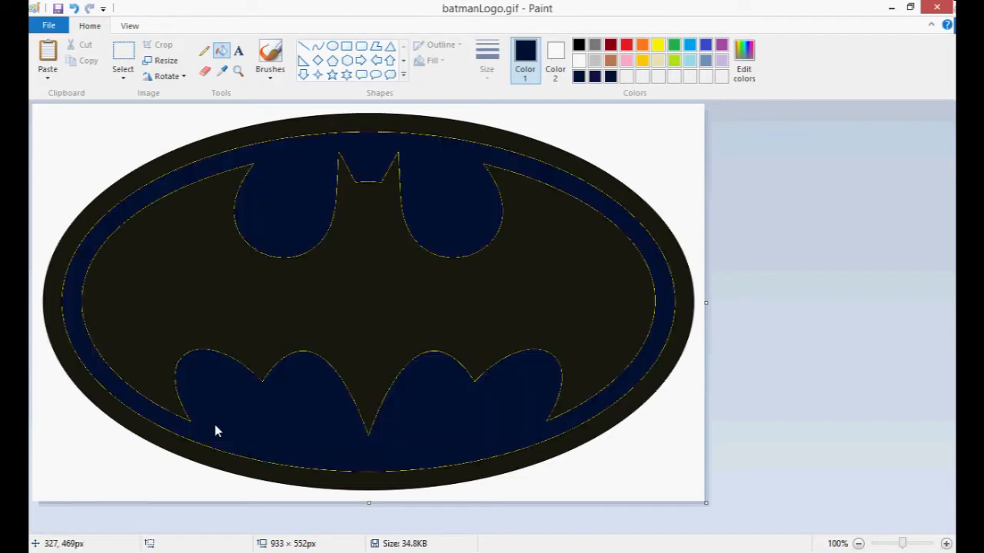
mouse_move(264, 150)
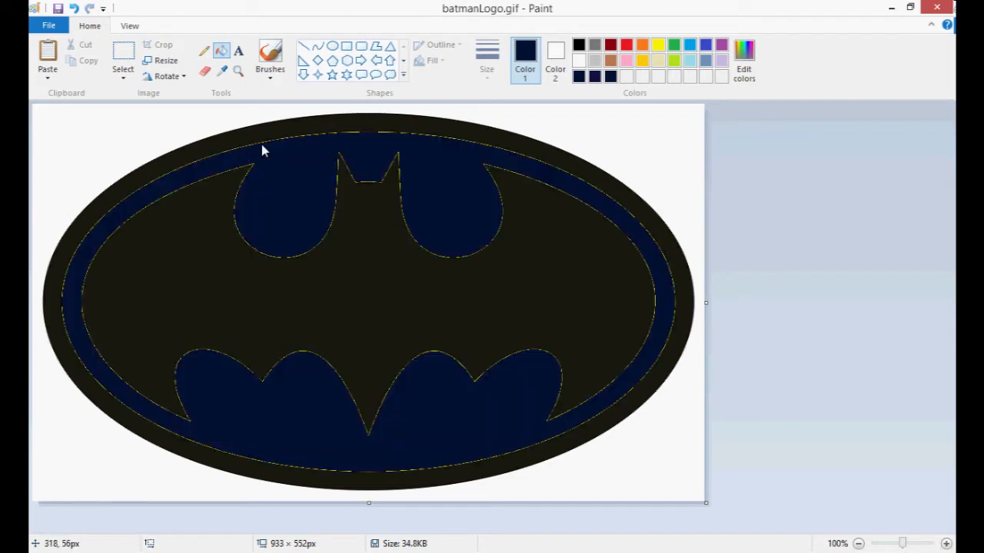
mouse_move(276, 152)
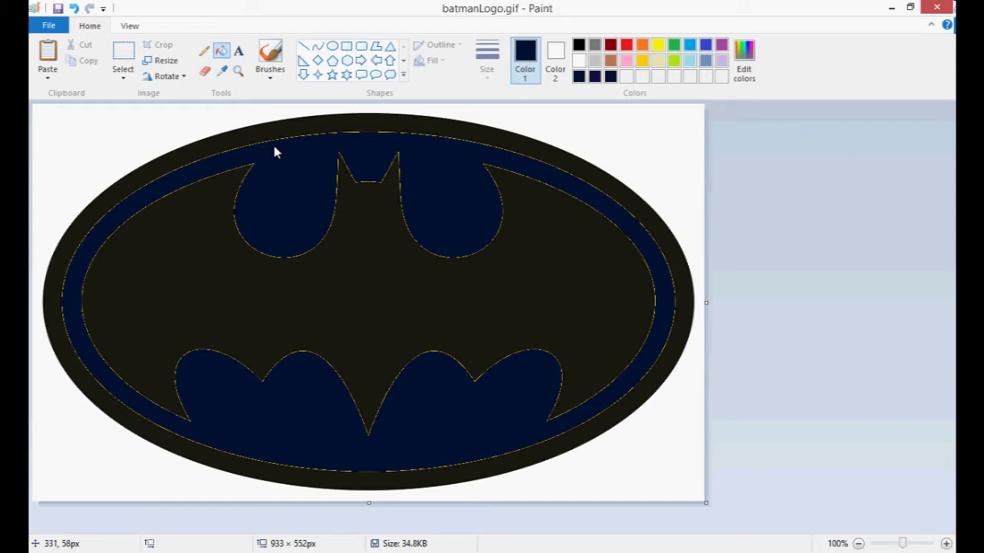
mouse_move(361, 138)
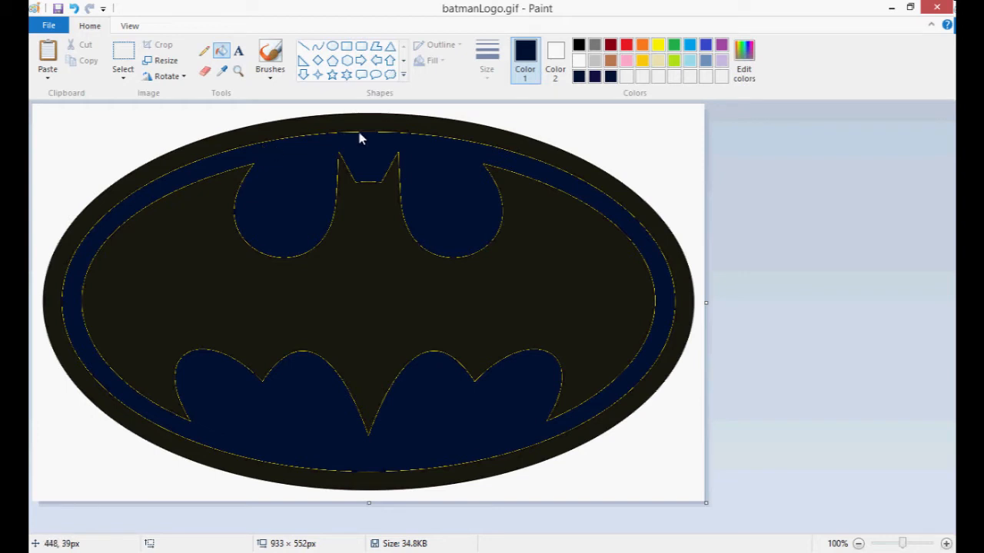
mouse_move(269, 219)
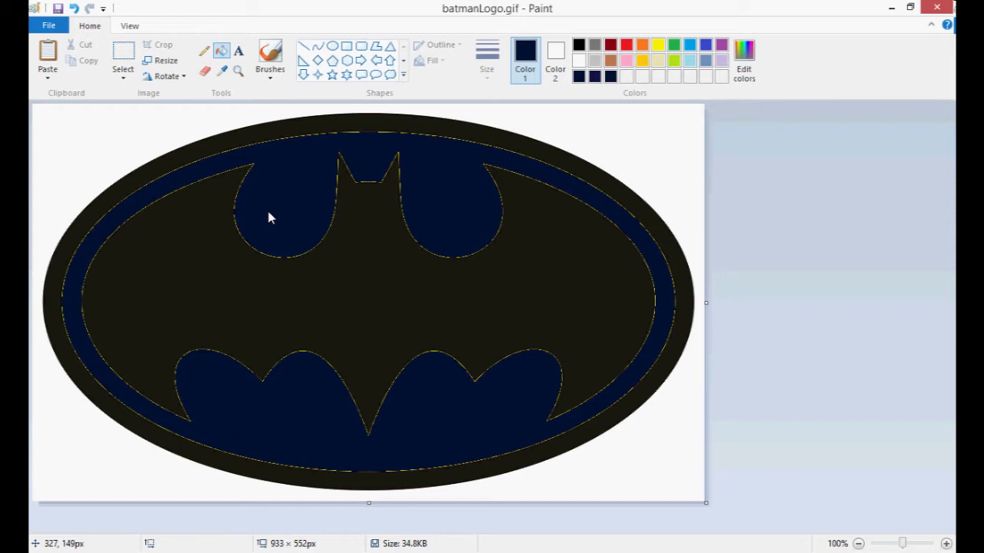
mouse_move(289, 230)
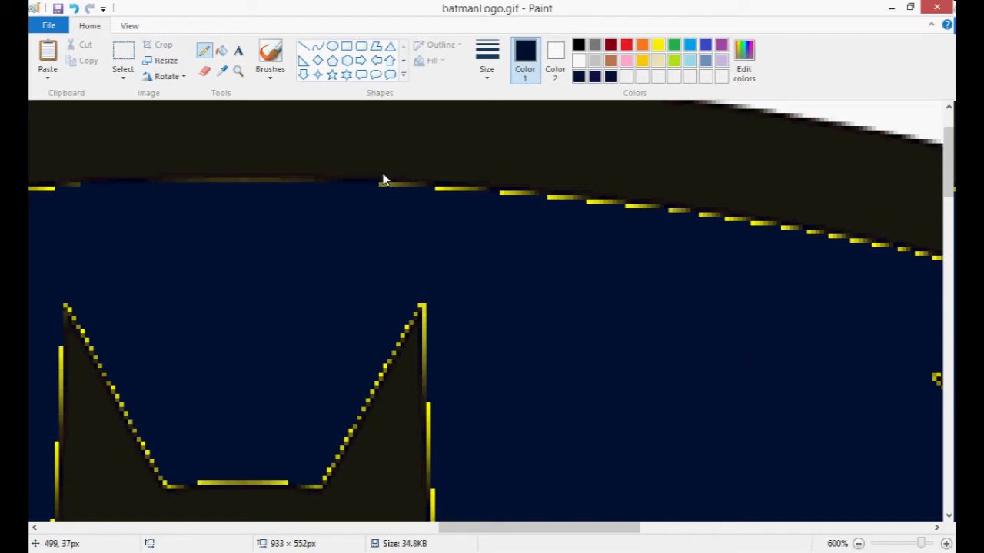
click(858, 544)
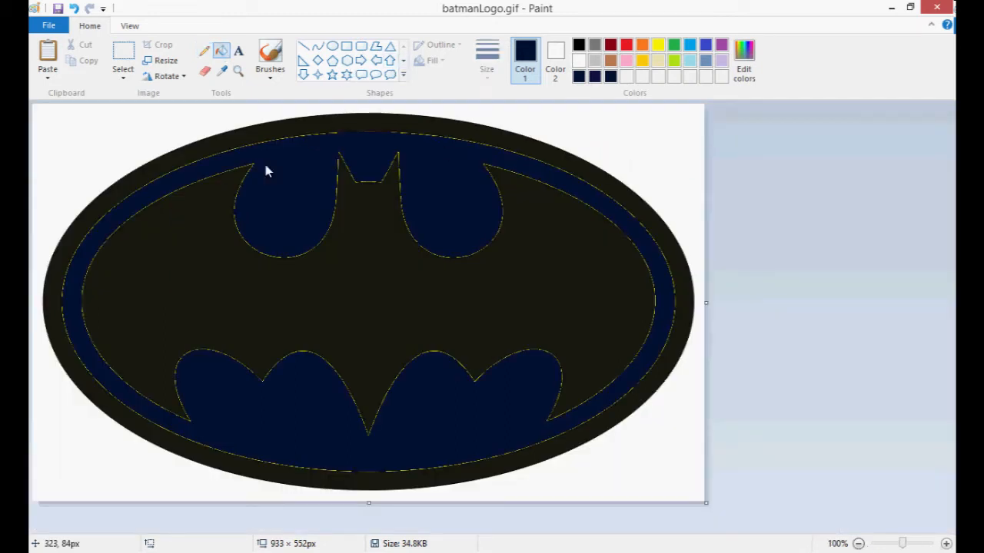
mouse_move(546, 206)
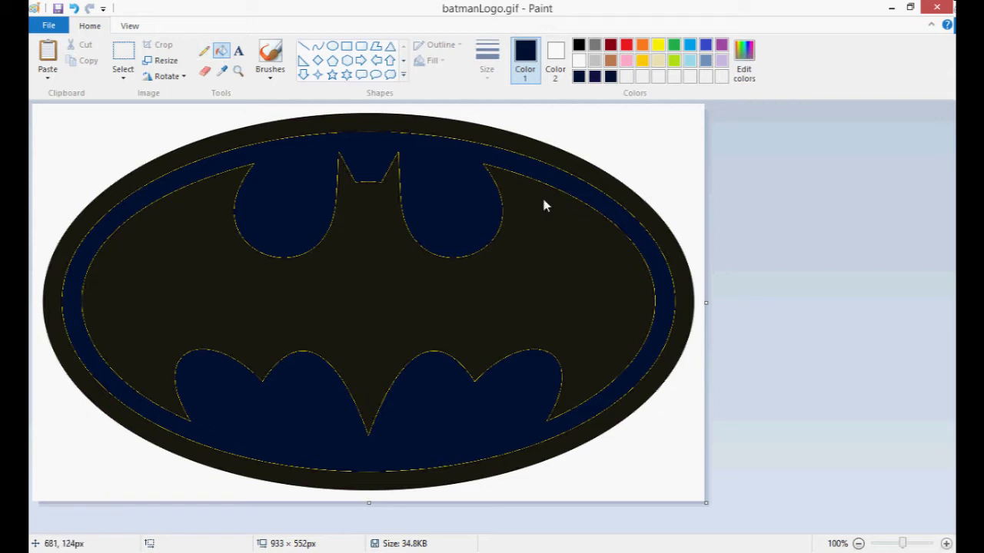
Fill the navy areas golden yellow and pick green for the bat silhouette.
click(642, 45)
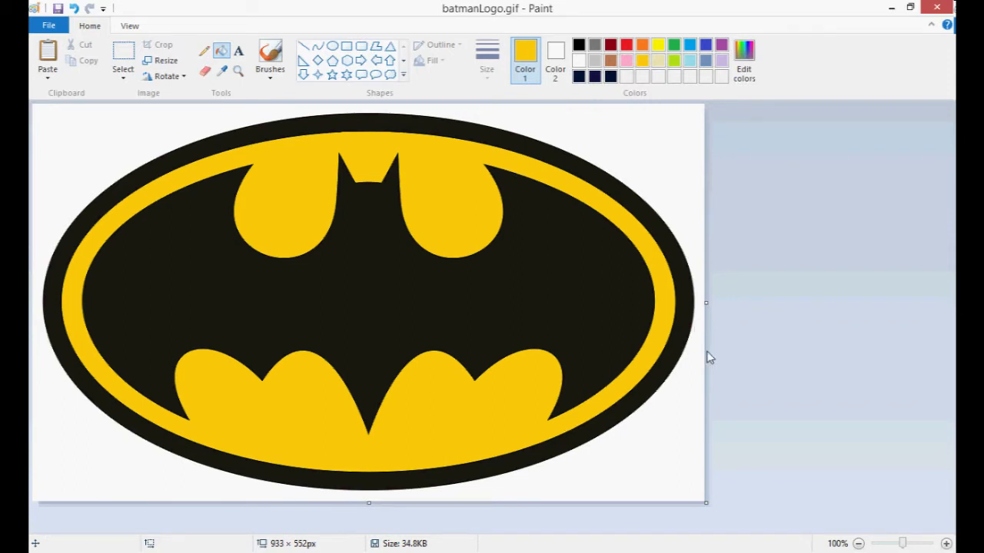
mouse_move(175, 283)
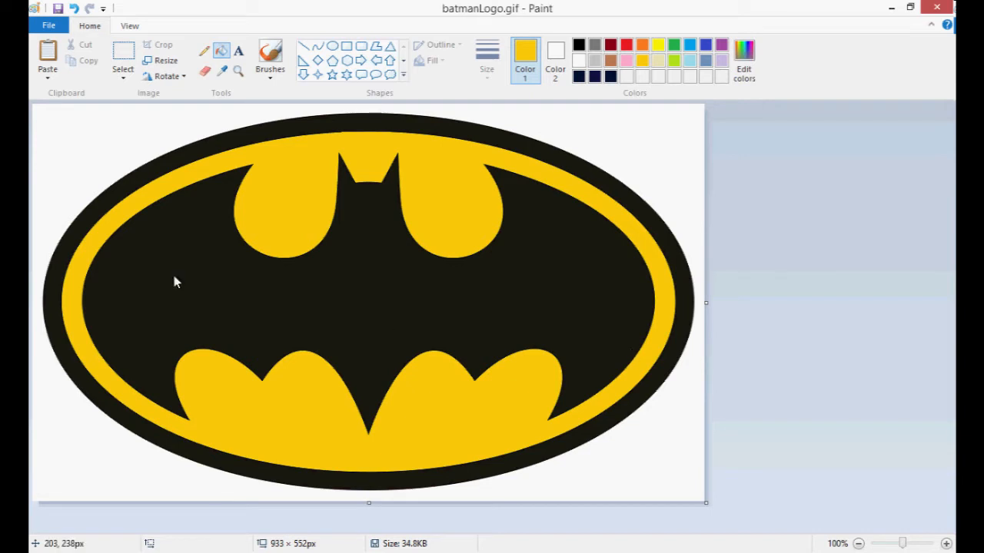
mouse_move(254, 209)
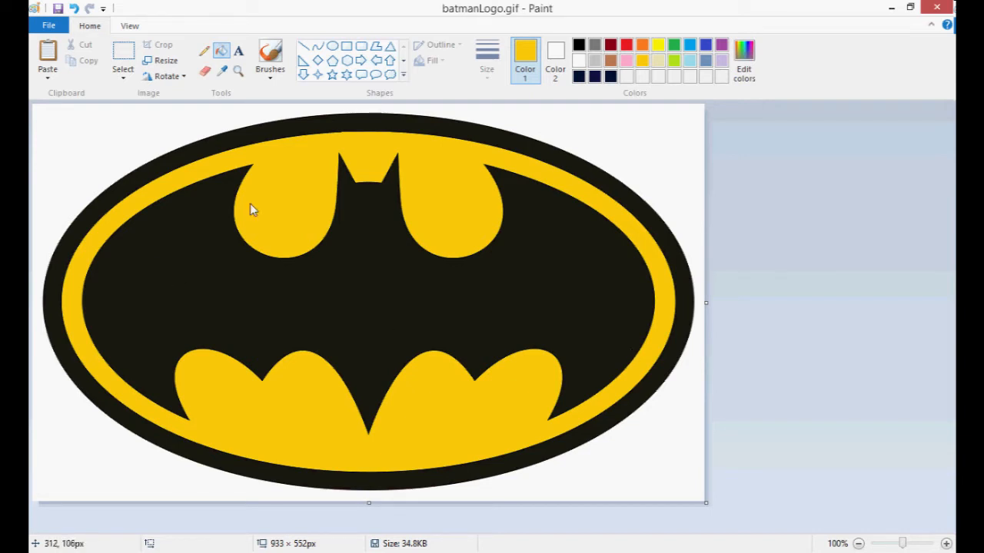
mouse_move(377, 400)
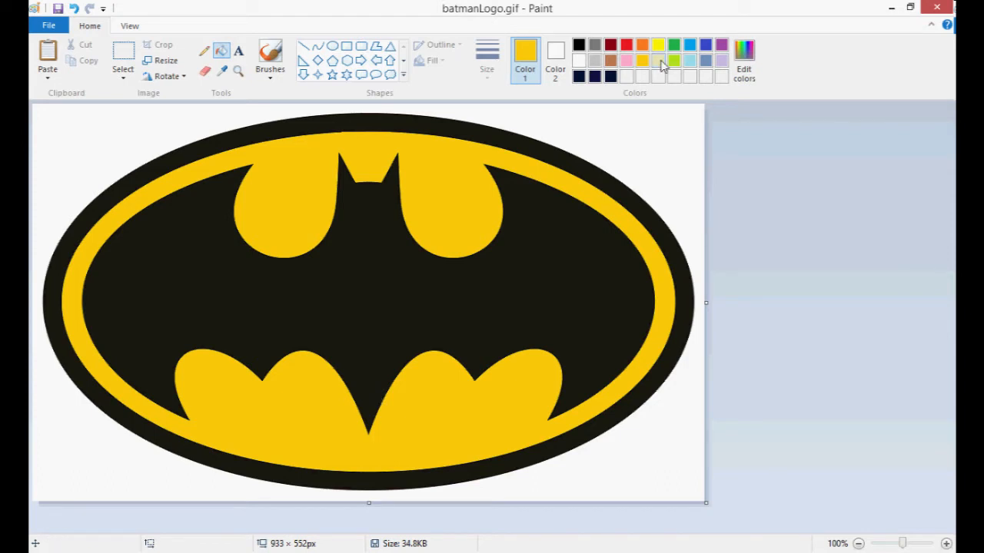
click(289, 375)
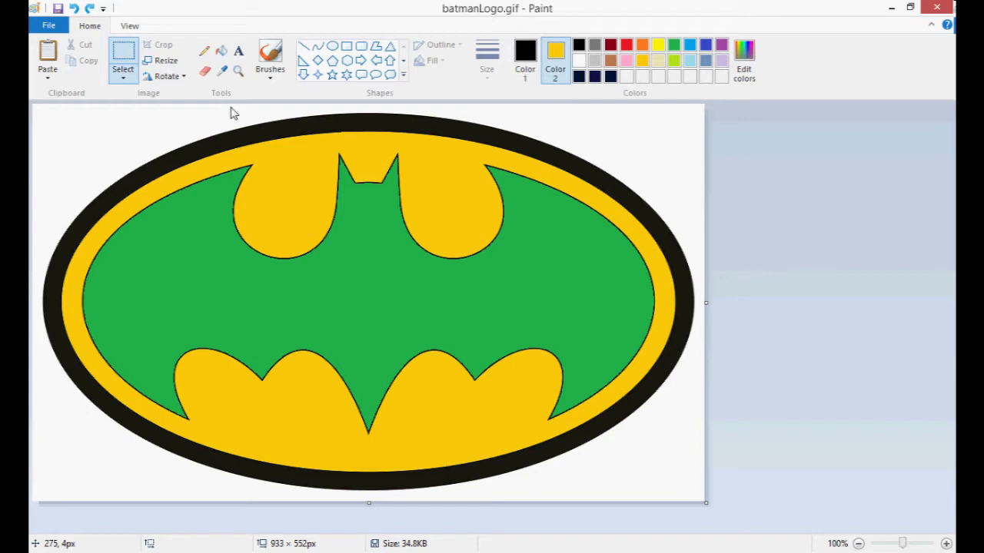
mouse_move(205, 72)
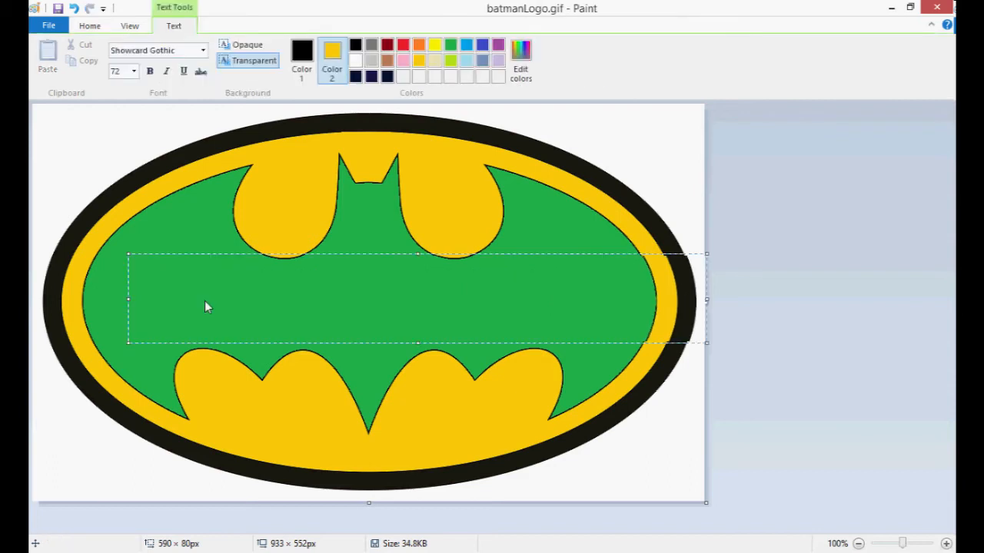
Write BATMAN in Showcard Gothic size 72 black lettering across the green bat.
text(BATMAN)
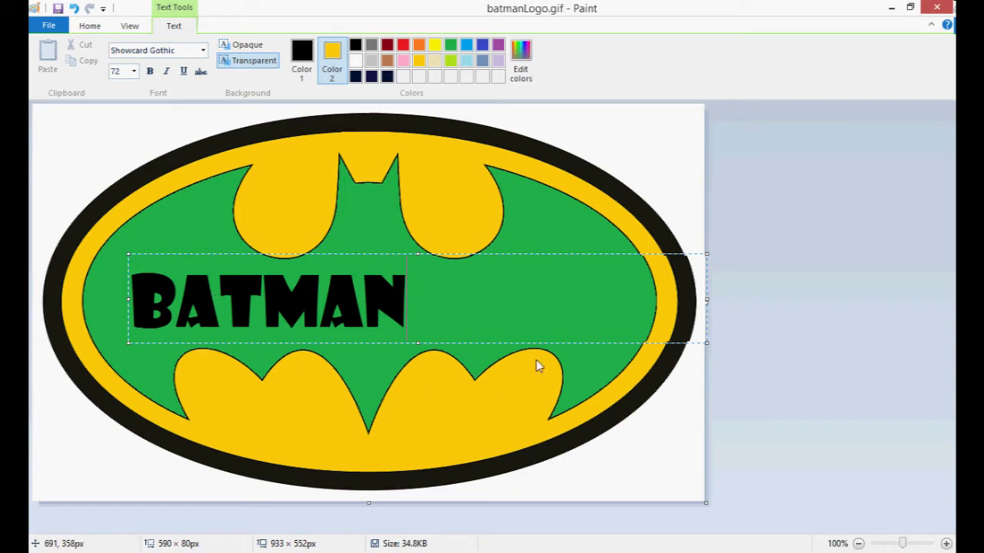
mouse_move(406, 283)
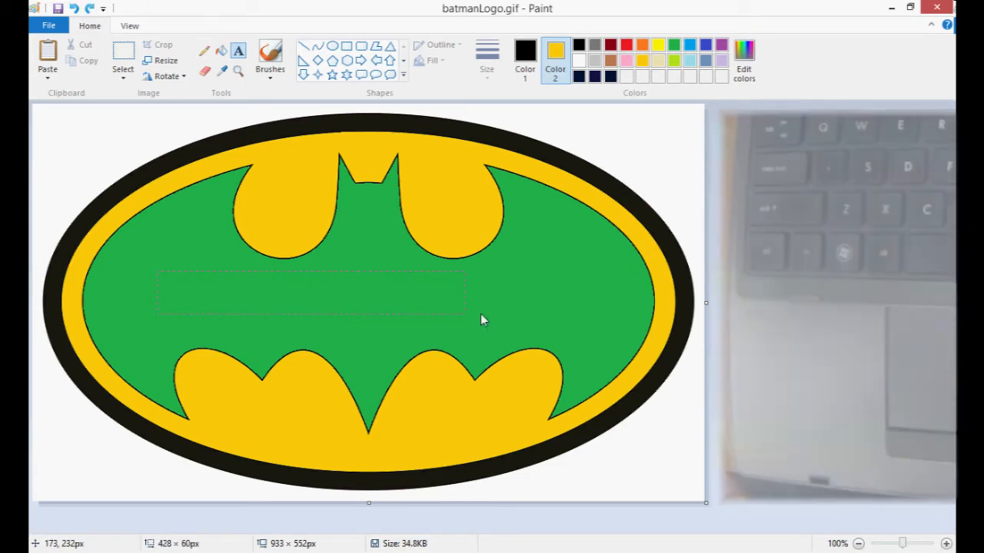
text(BATM)
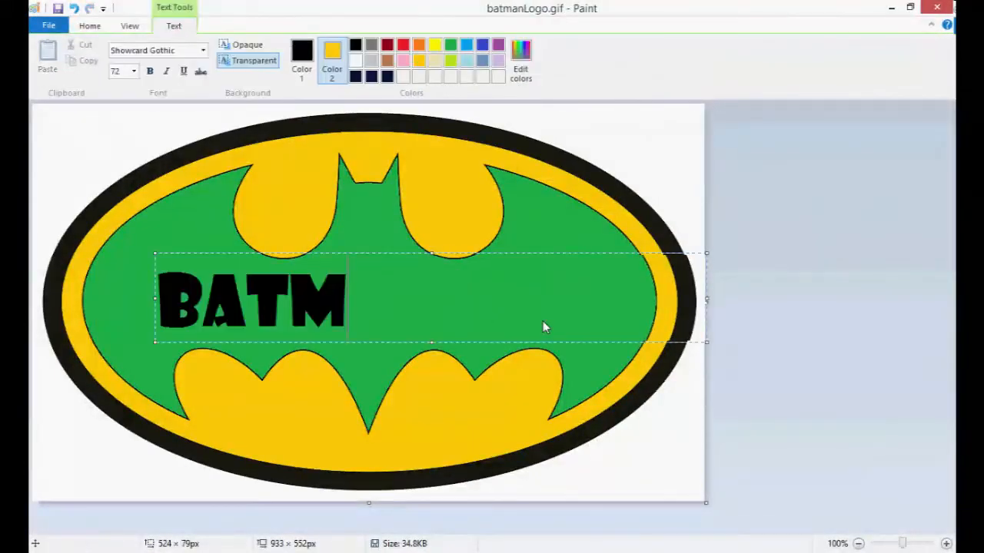
text(AN)
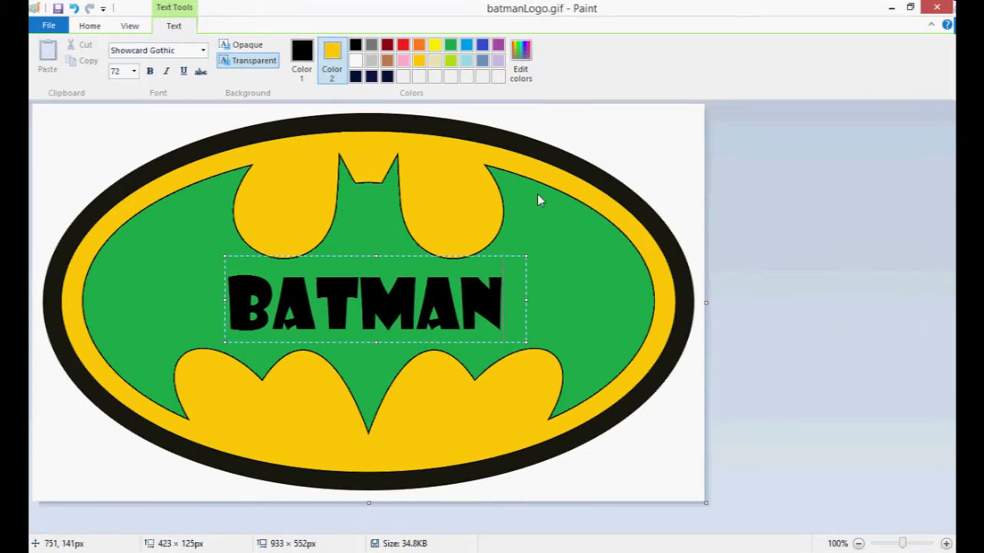
mouse_move(291, 129)
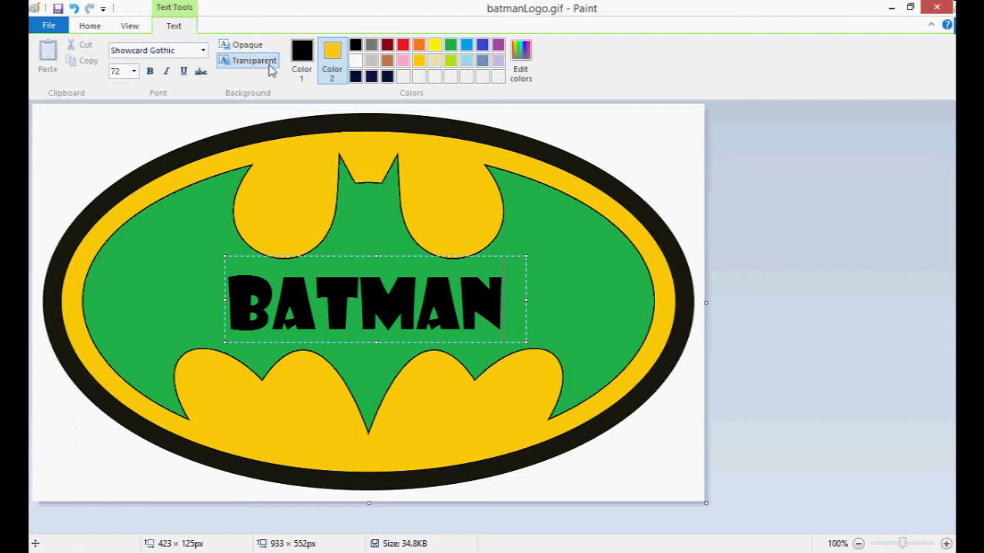
Preview an opaque yellow text background, then return it to transparent over the bat.
click(247, 43)
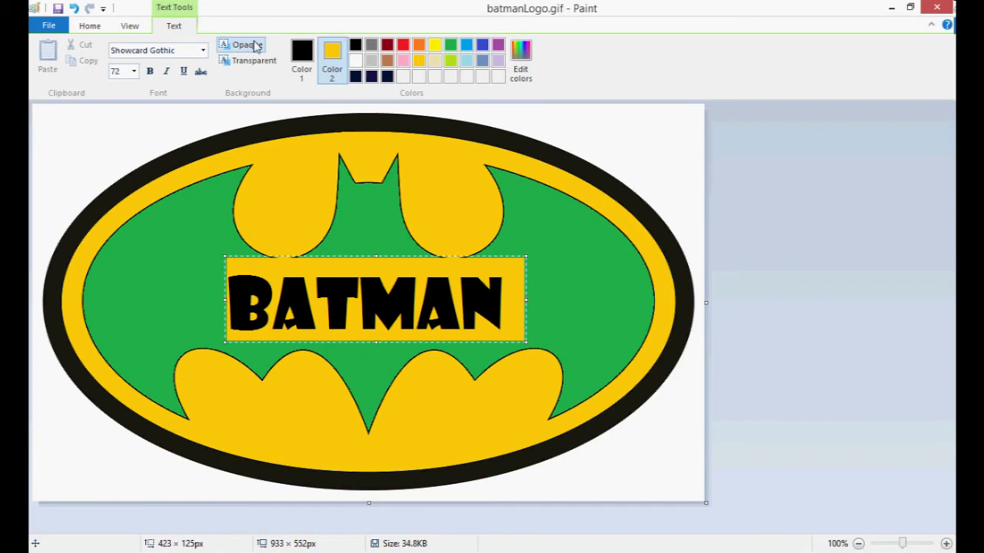
mouse_move(332, 59)
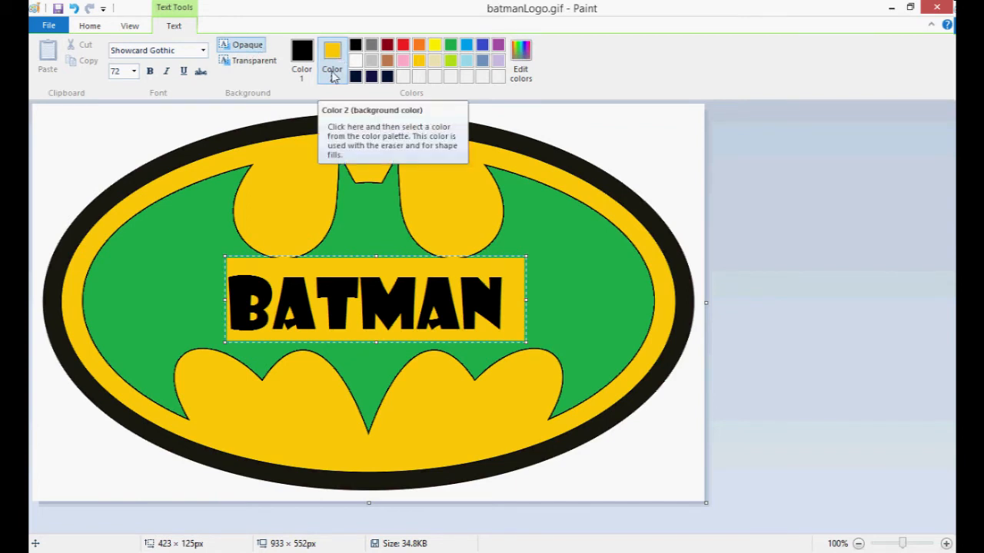
click(226, 60)
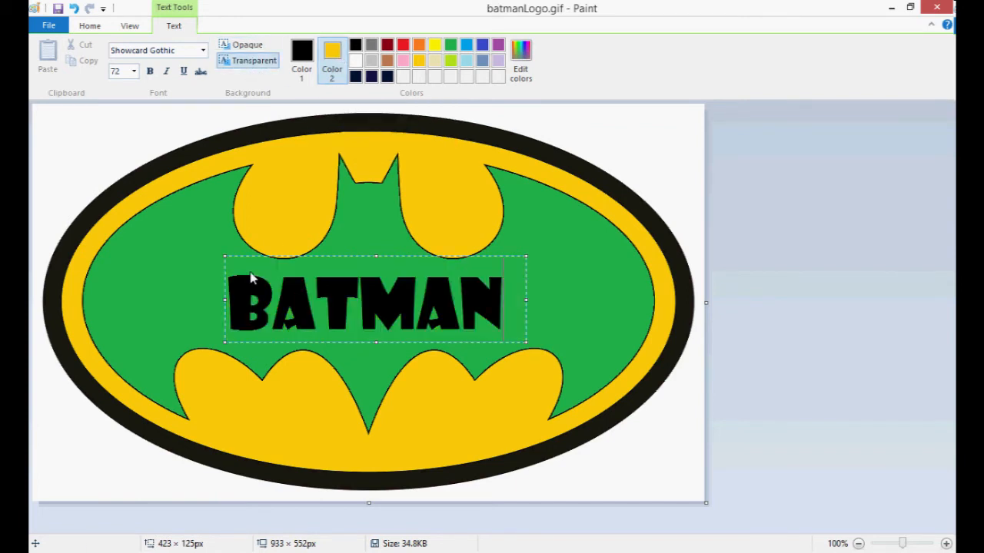
mouse_move(366, 261)
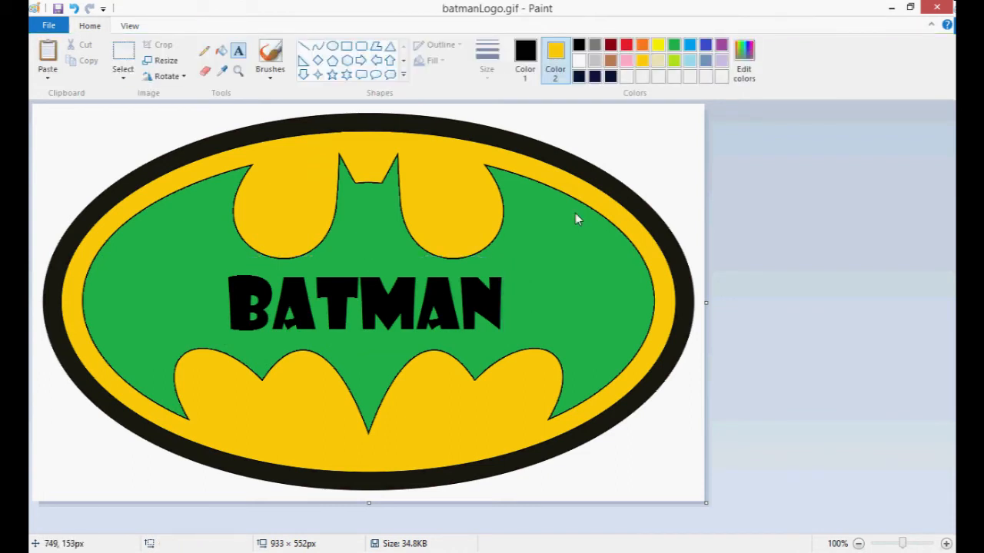
mouse_move(707, 209)
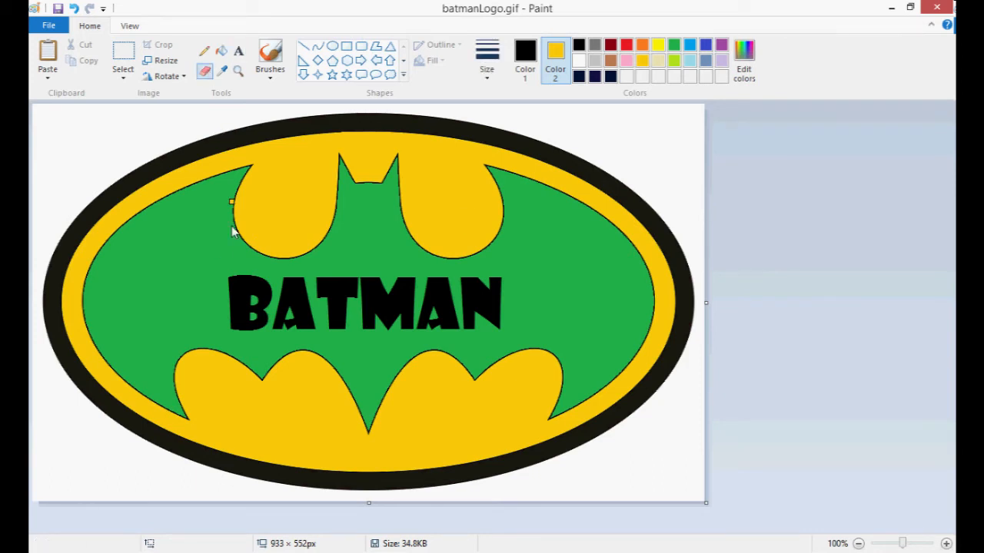
mouse_move(222, 277)
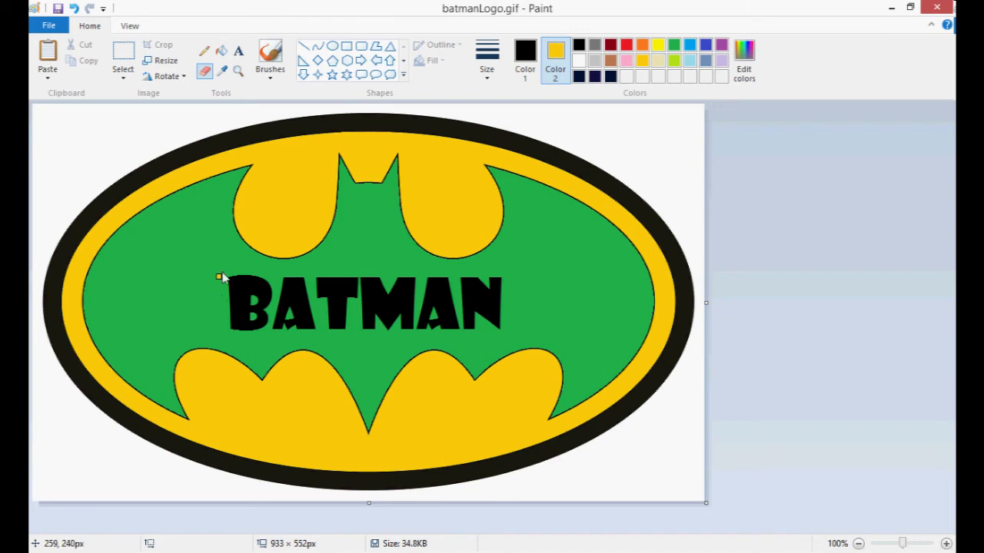
mouse_move(555, 59)
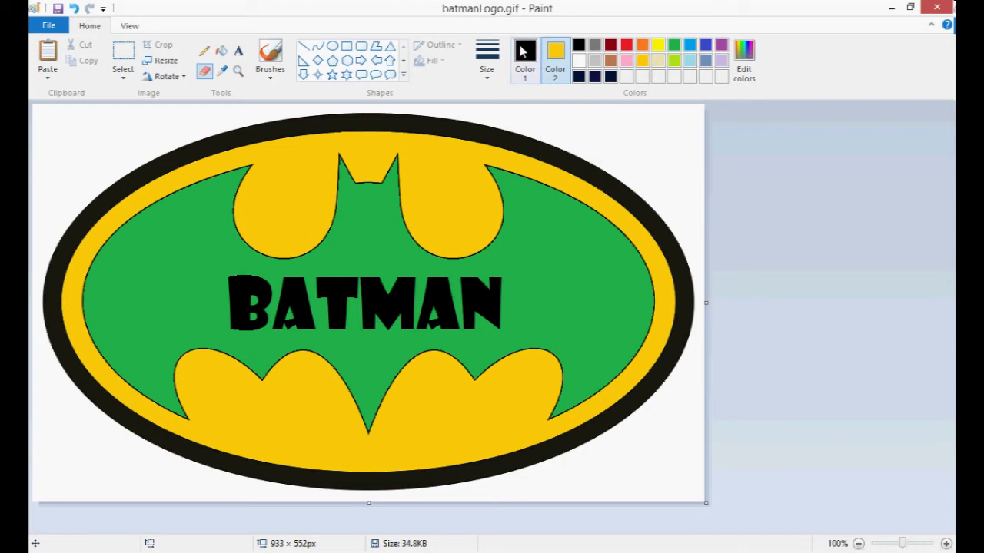
mouse_move(526, 60)
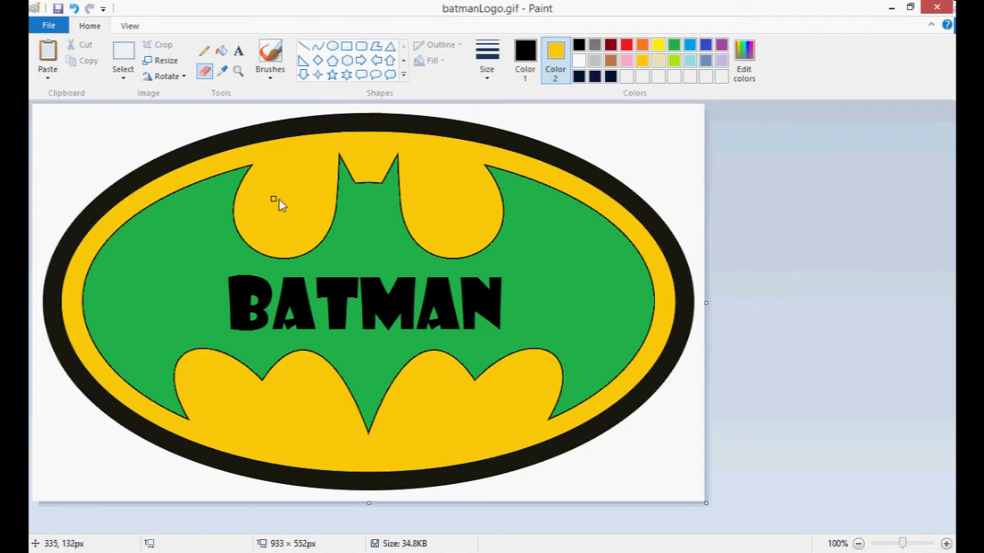
mouse_move(263, 249)
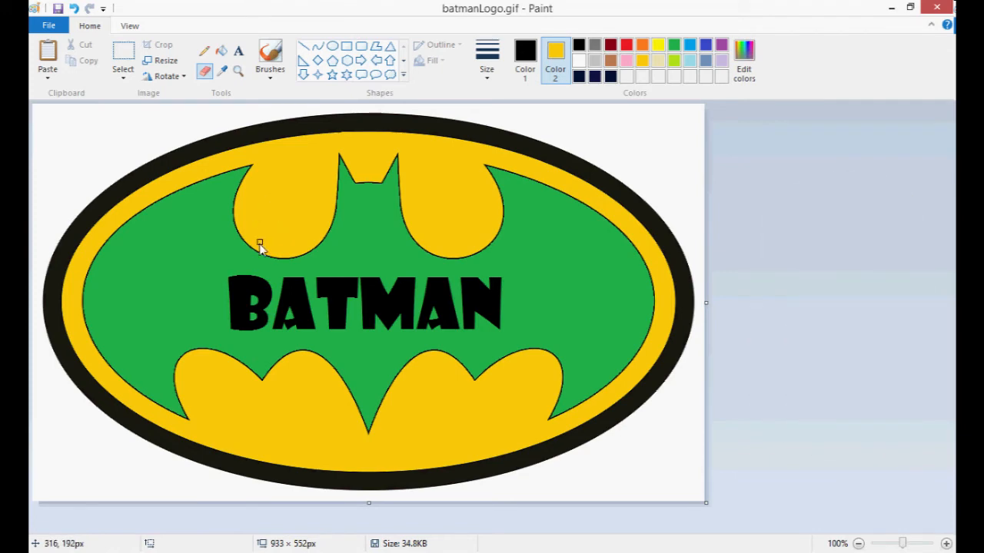
drag(260, 245, 244, 290)
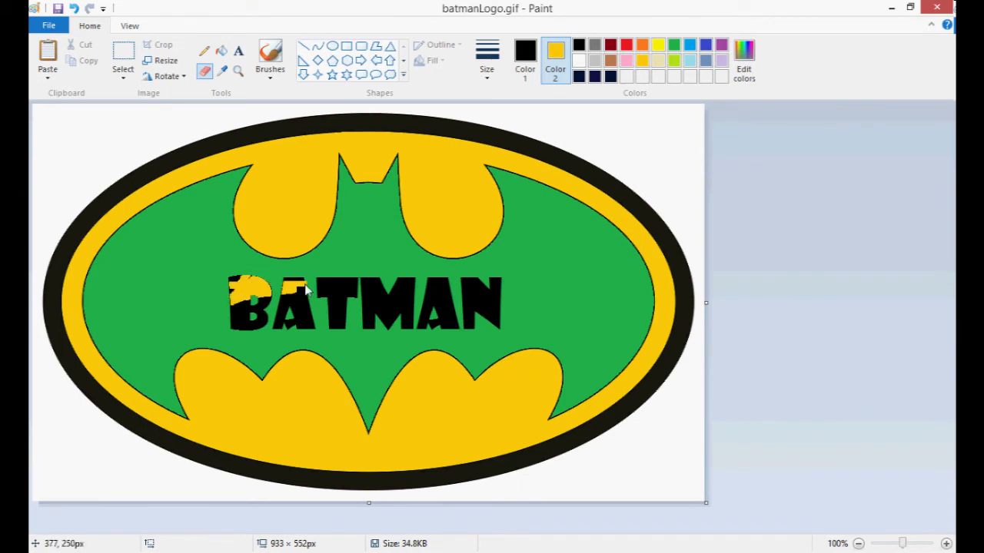
click(243, 317)
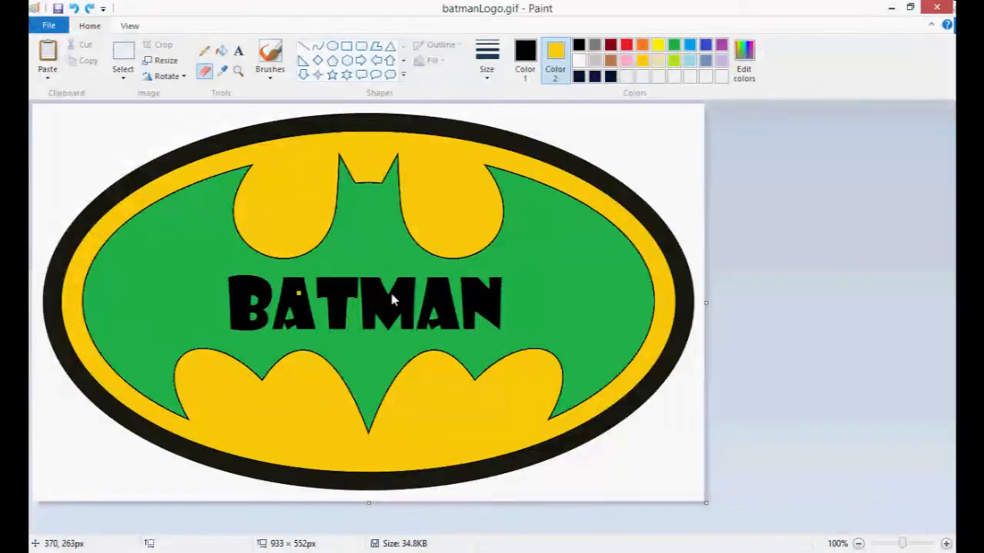
mouse_move(388, 191)
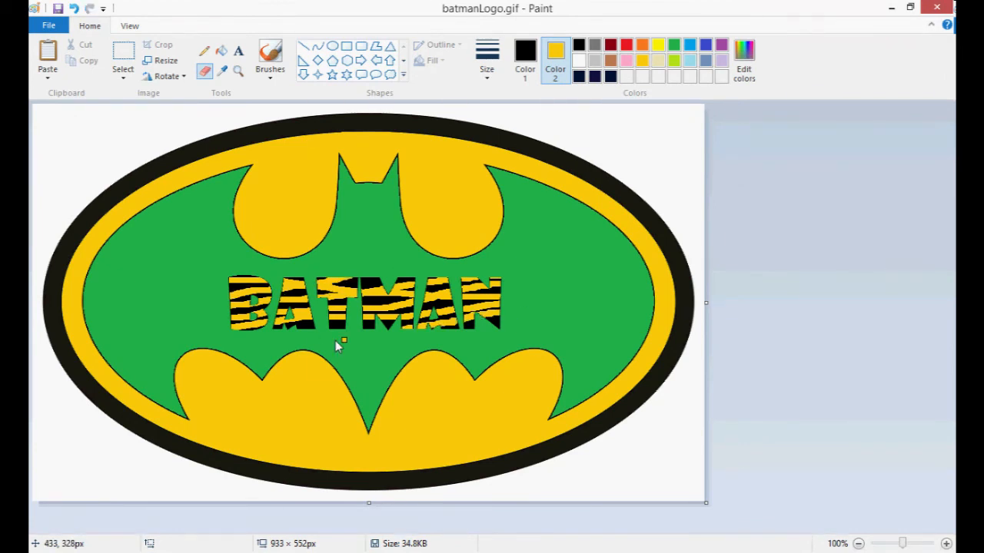
mouse_move(654, 311)
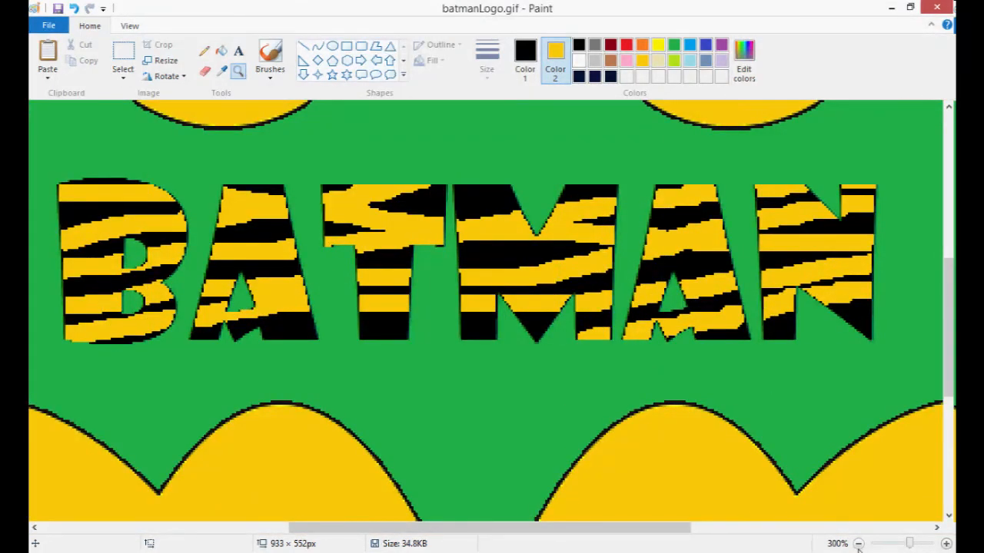
click(857, 544)
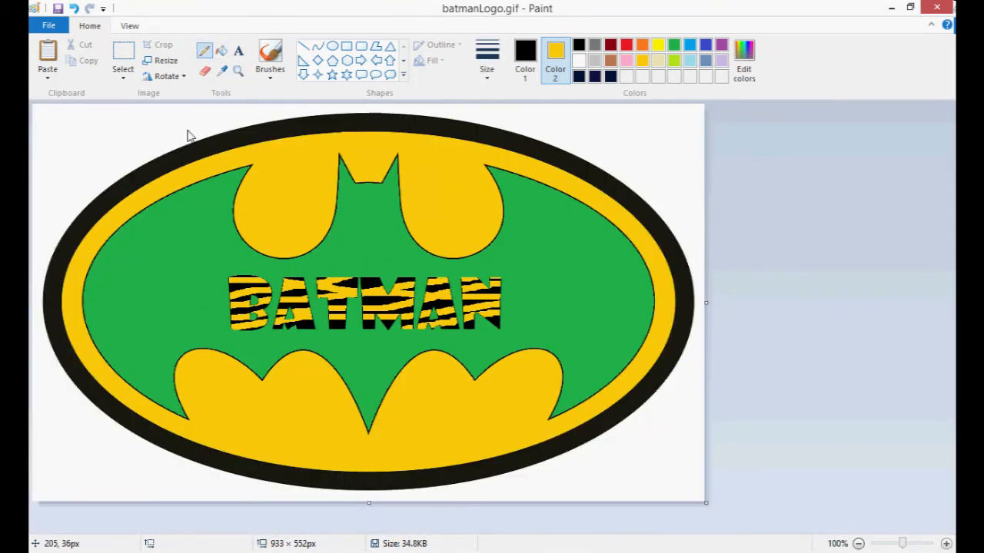
mouse_move(295, 101)
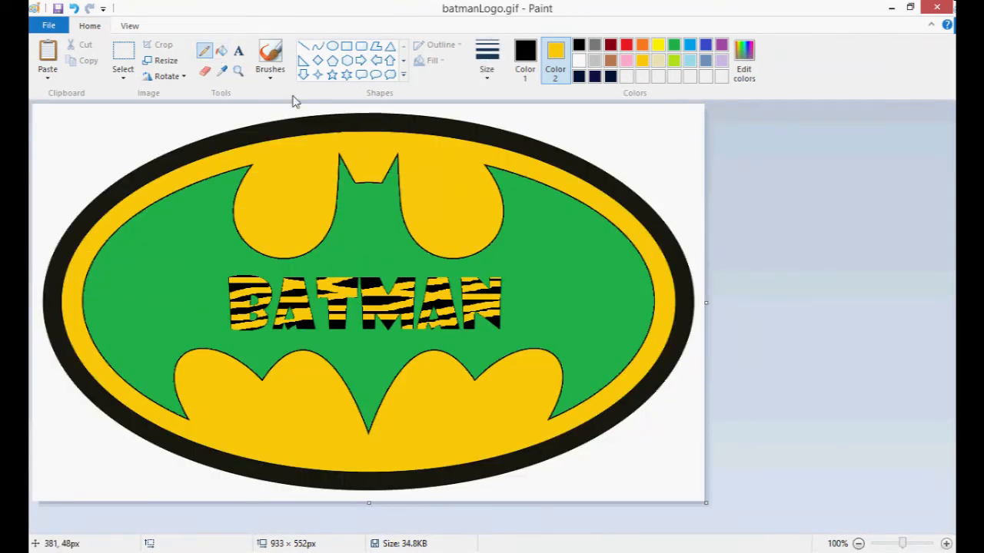
Pencil a tiny black BATMAN inside the letter B at 800% zoom, then view at full size.
click(947, 544)
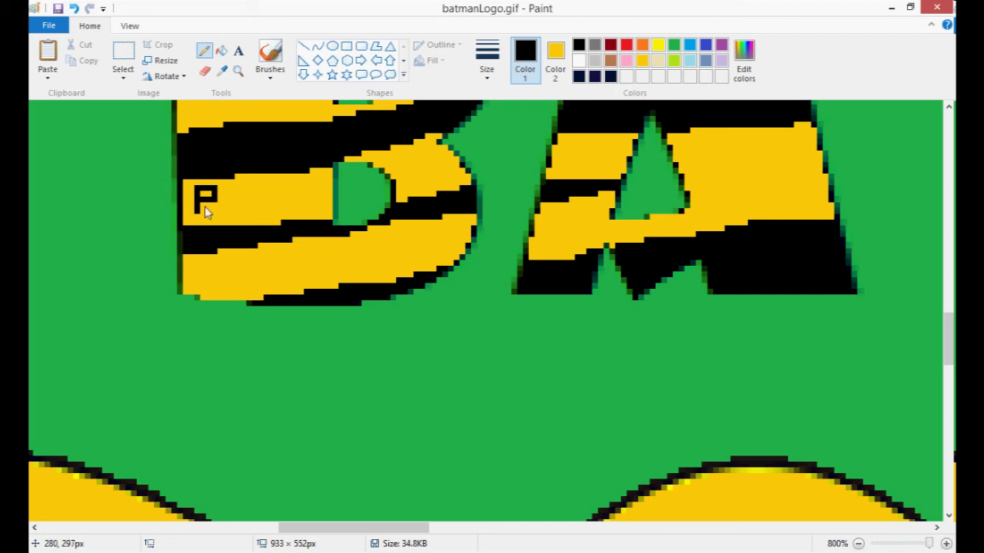
click(206, 202)
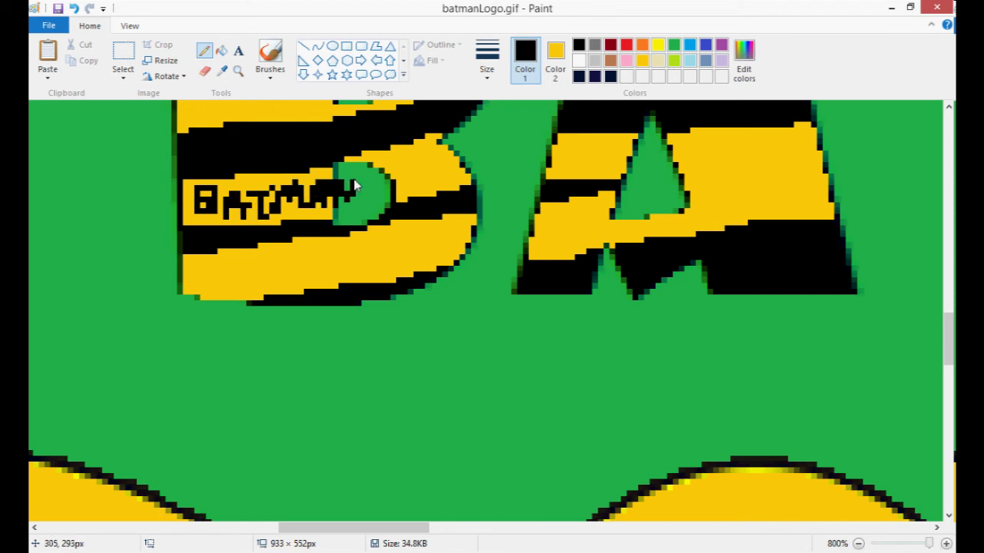
click(854, 544)
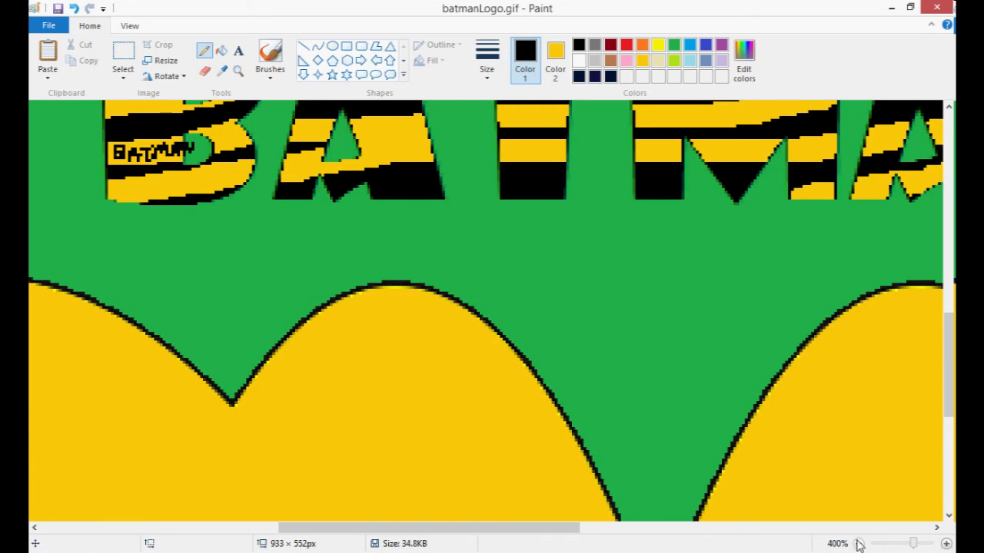
click(858, 544)
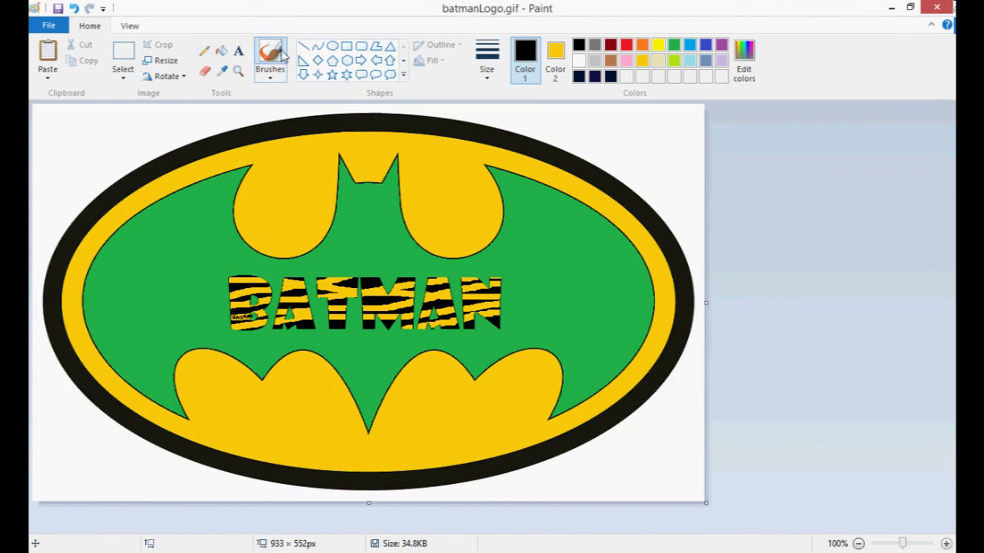
click(270, 58)
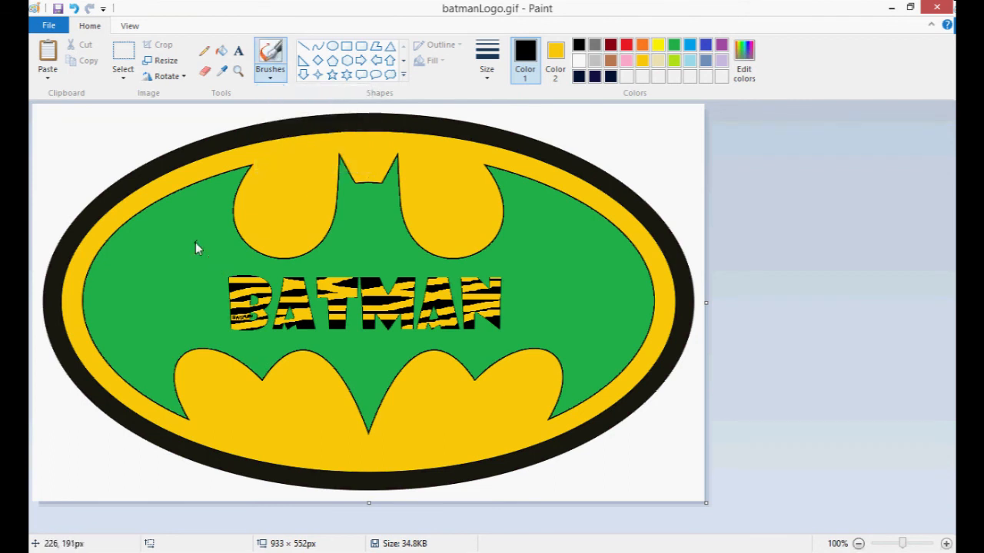
drag(203, 231, 166, 318)
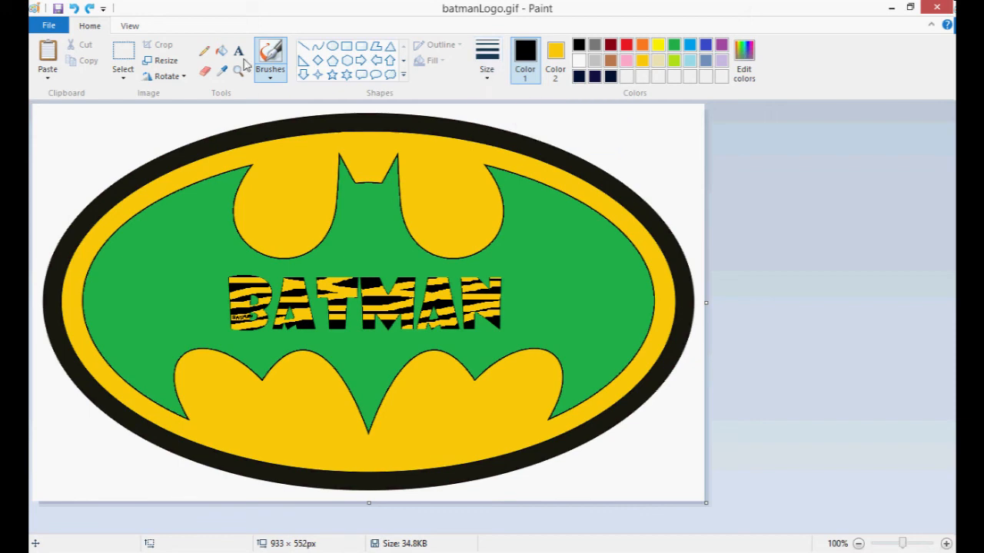
mouse_move(556, 136)
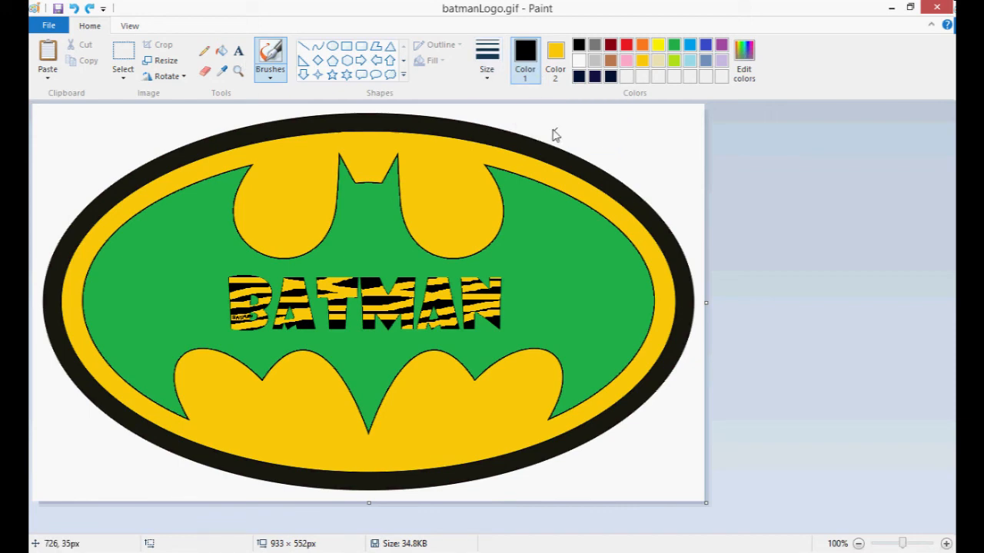